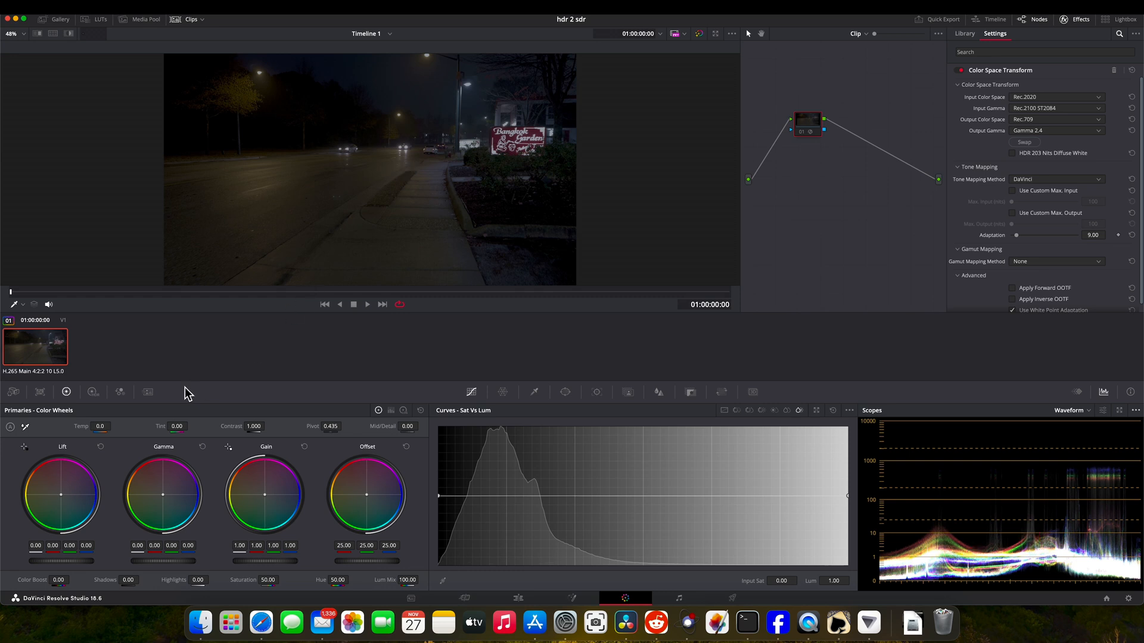
- Switch to Safari showing the MKVToolNix home page with its overview and news
left_click(261, 624)
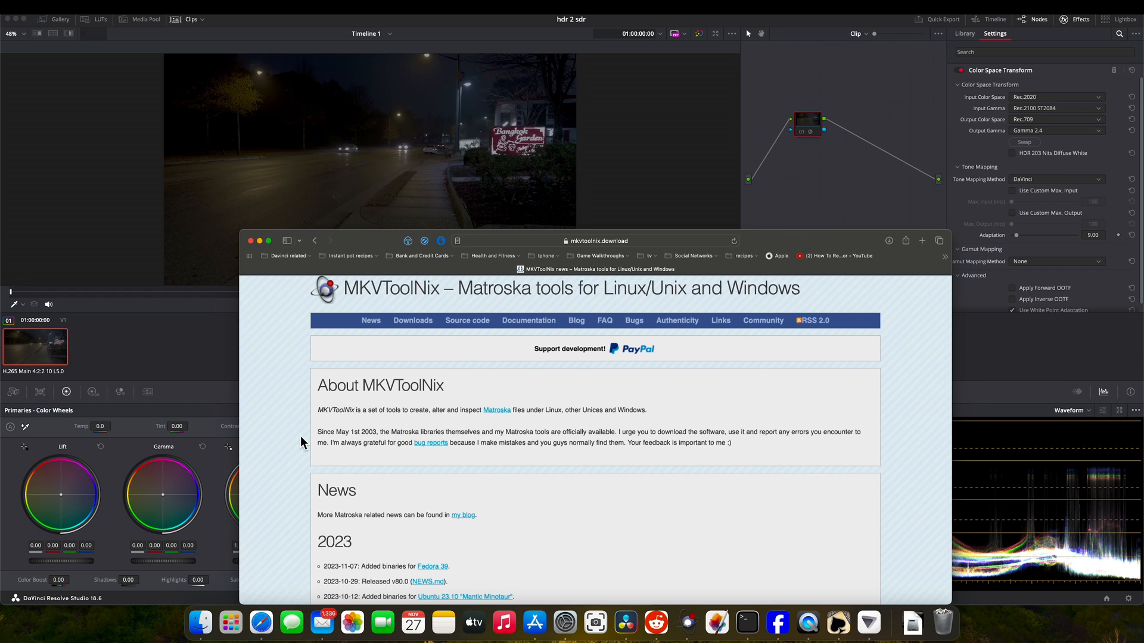
mouse_move(811, 204)
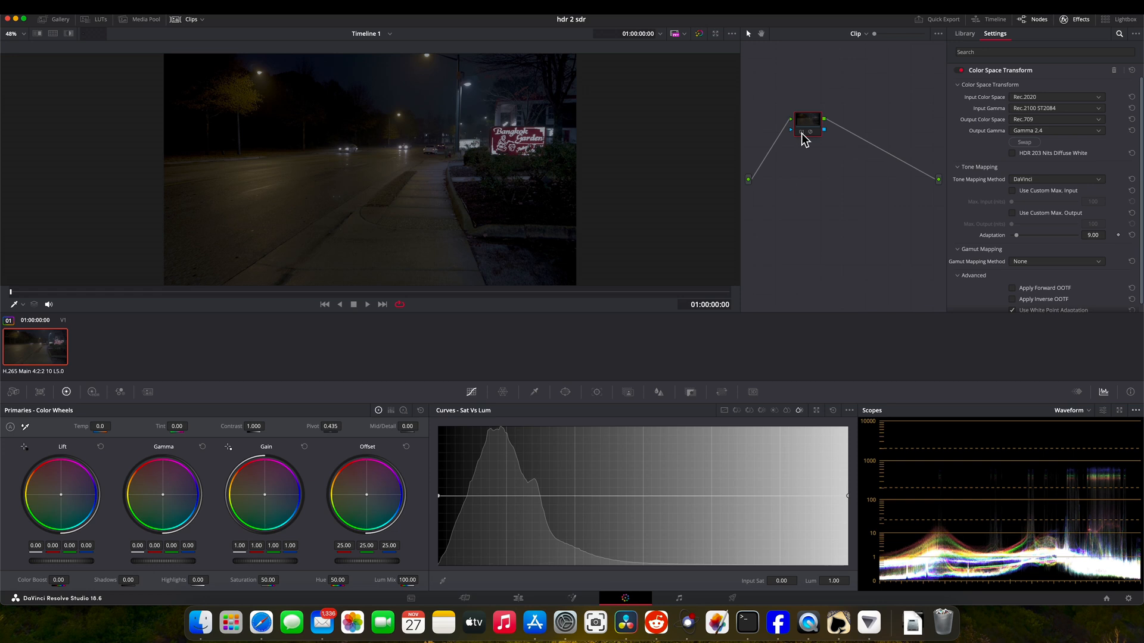
mouse_move(808, 130)
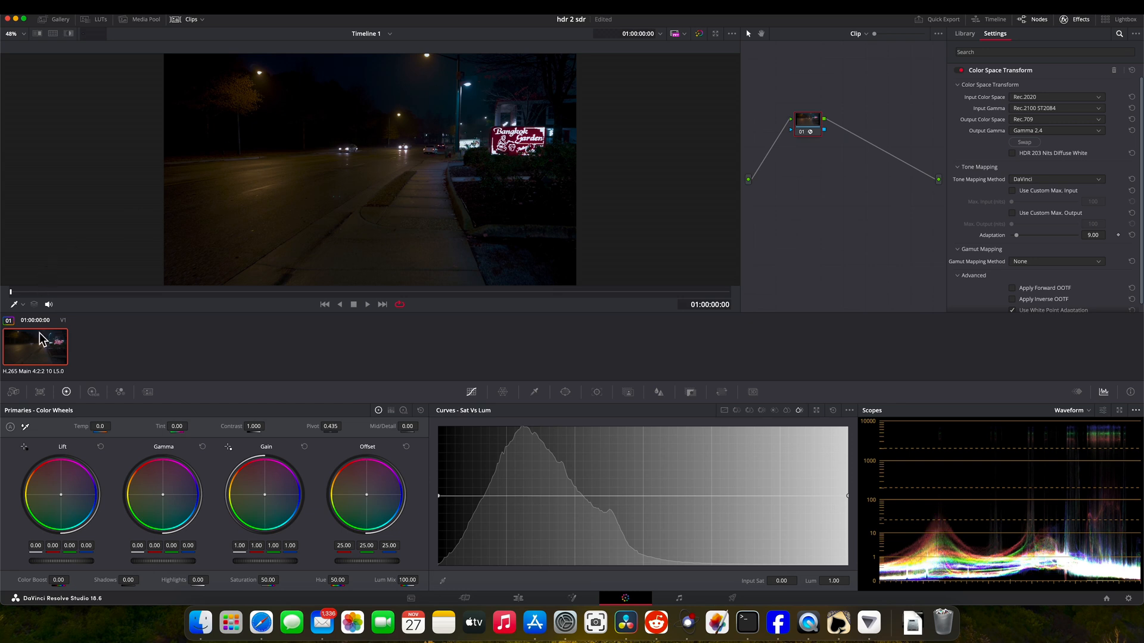
mouse_move(37, 350)
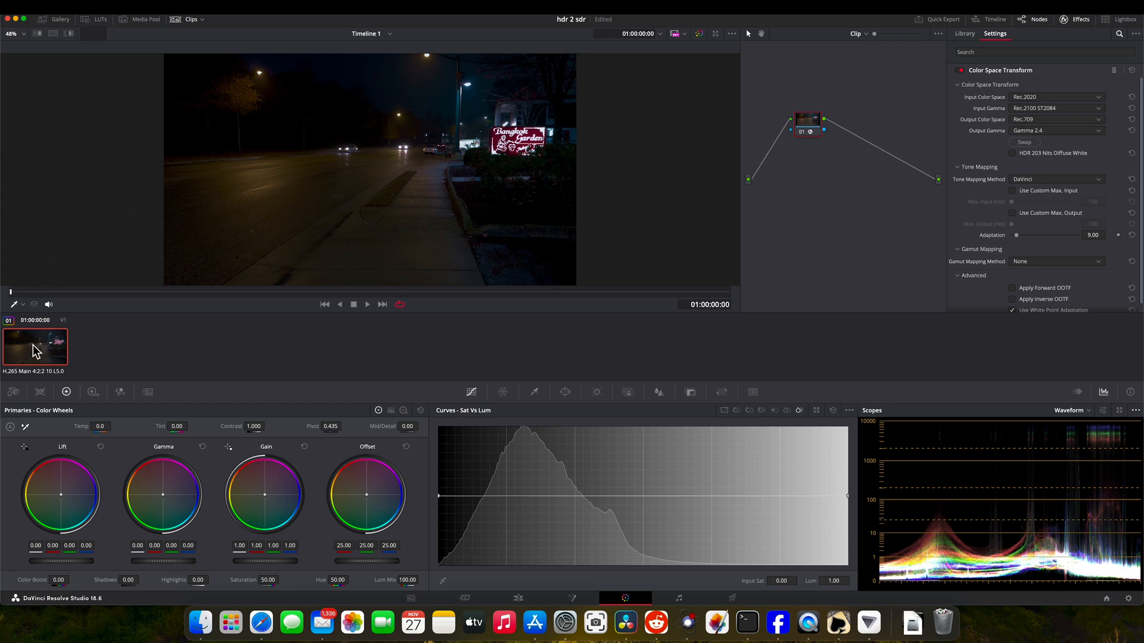
- Generate a LUT from the clip's Rec.709 grade and save it into Movies > HDR 2 SDR
right_click(35, 348)
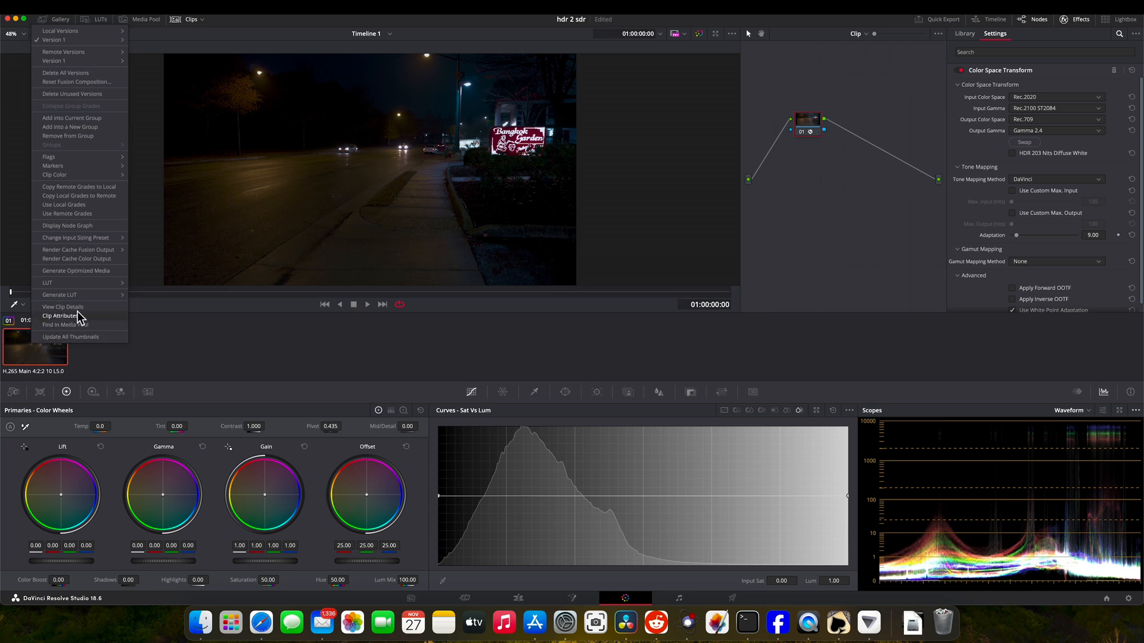
mouse_move(58, 295)
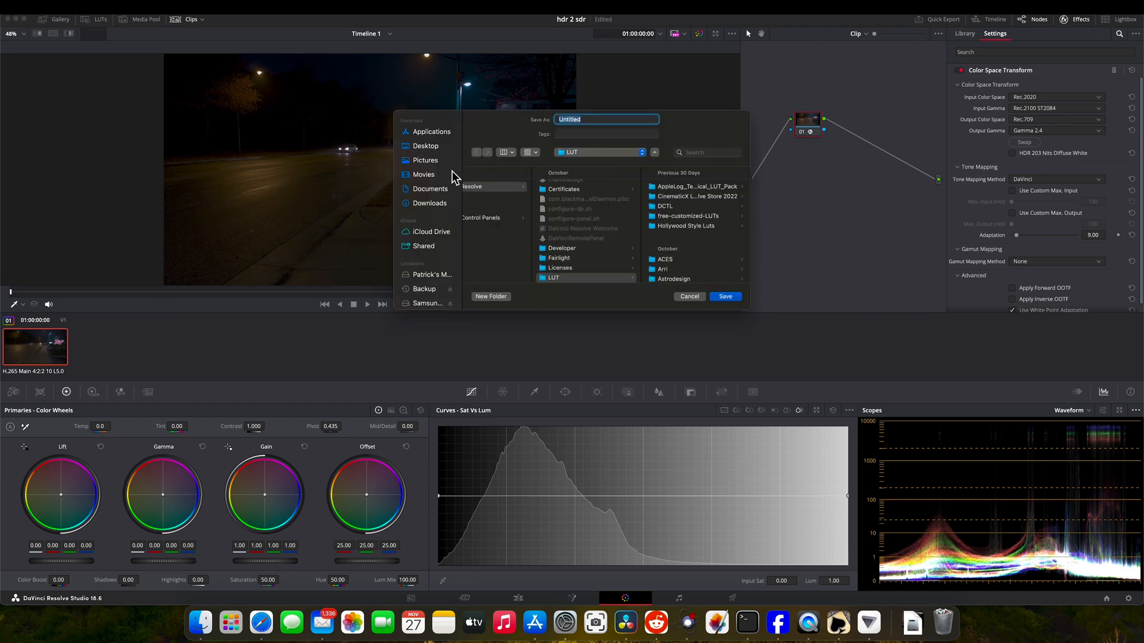
left_click(423, 174)
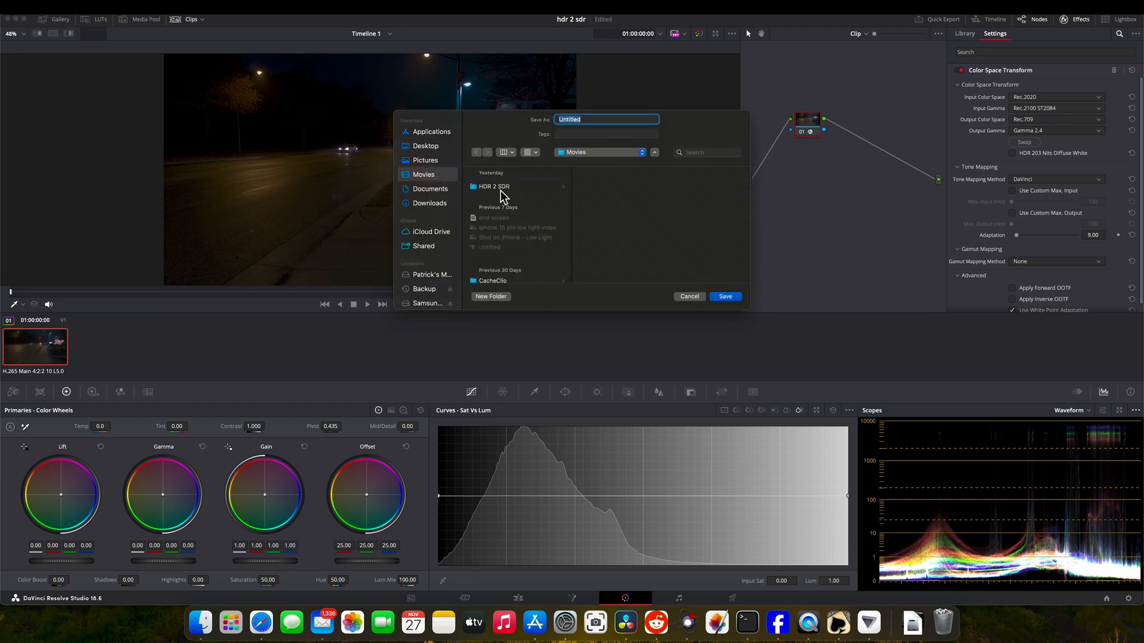
left_click(493, 186)
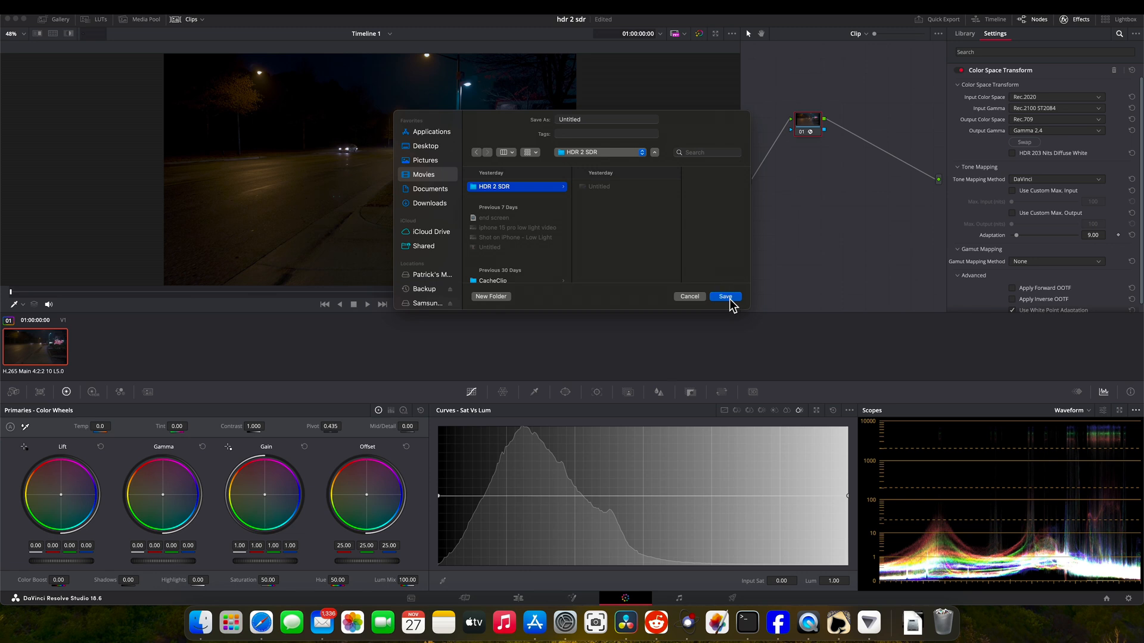
left_click(723, 297)
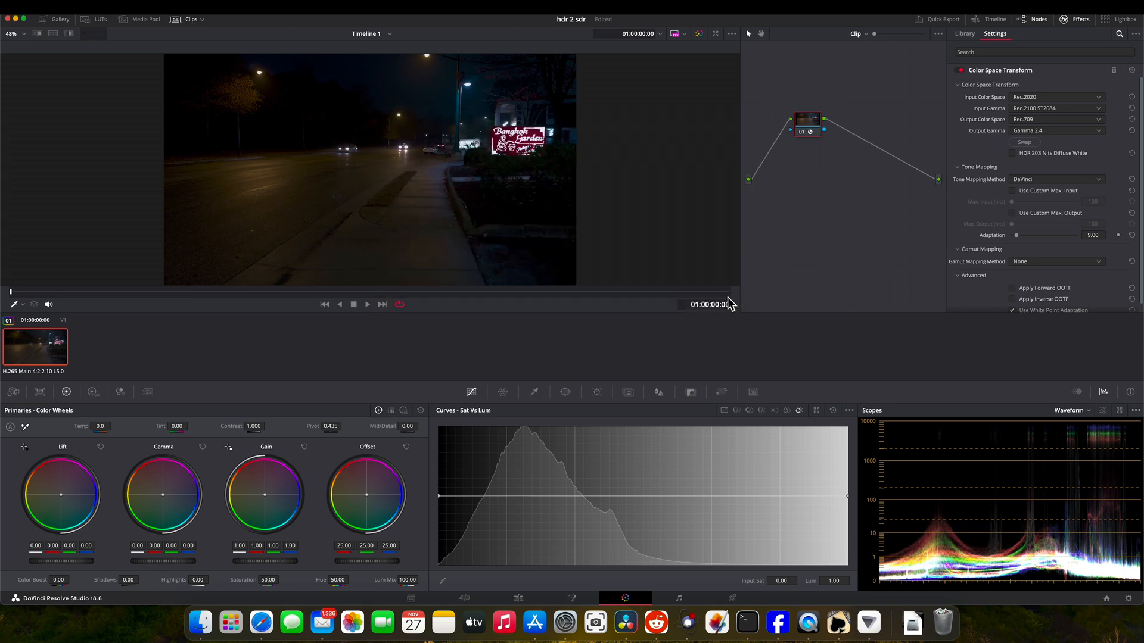
mouse_move(690, 624)
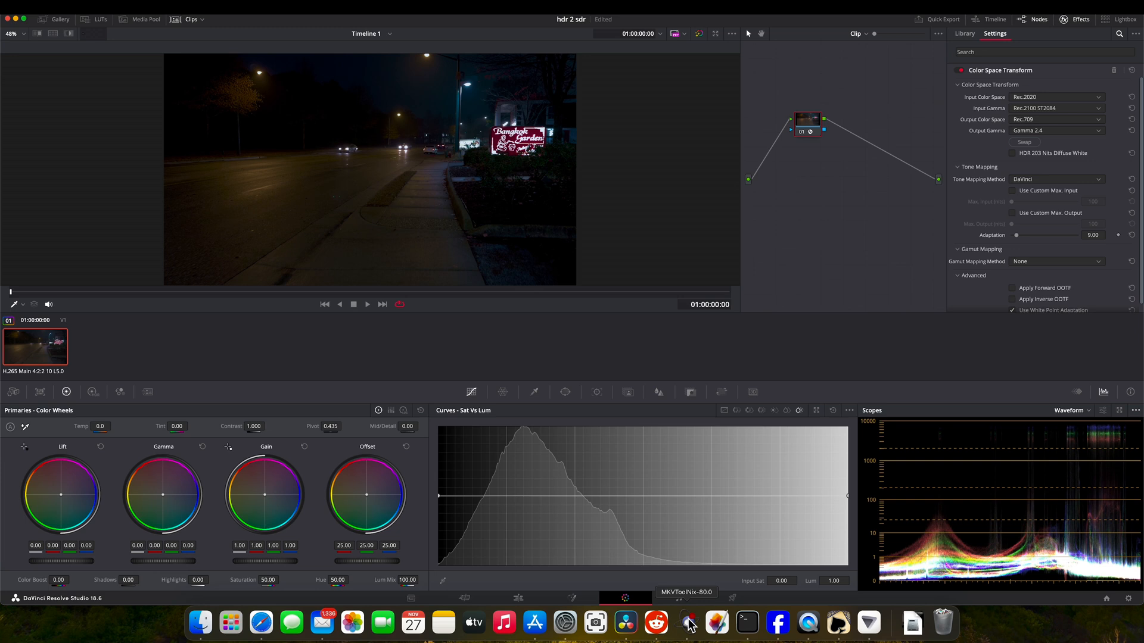
- Launch MKVToolNix from the Dock to start an empty multiplexer job
left_click(689, 622)
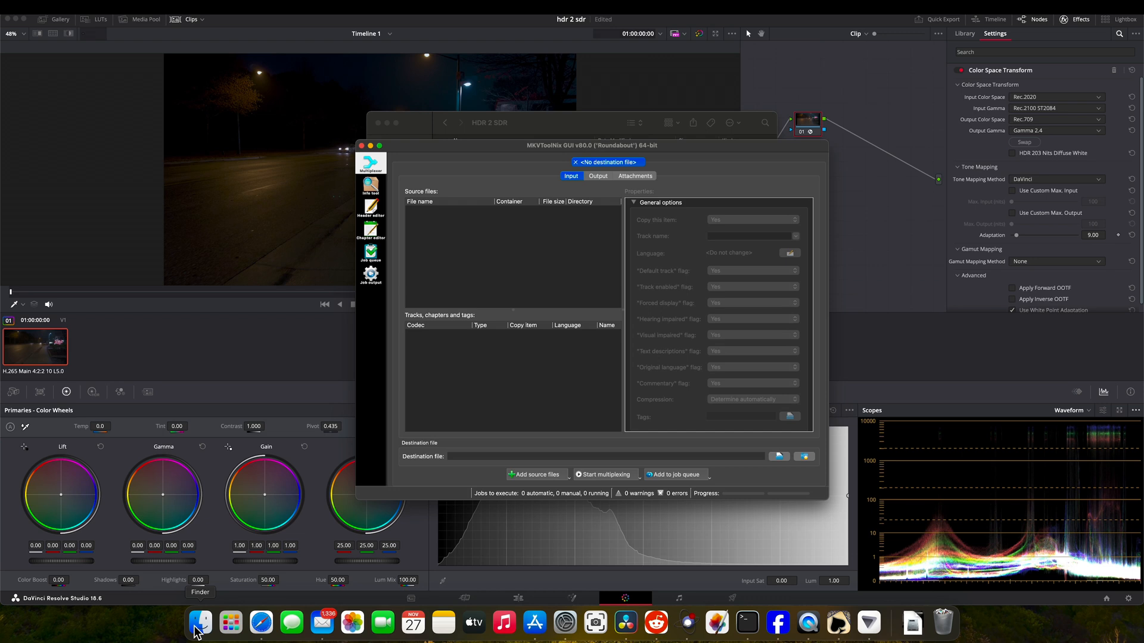
mouse_move(539, 282)
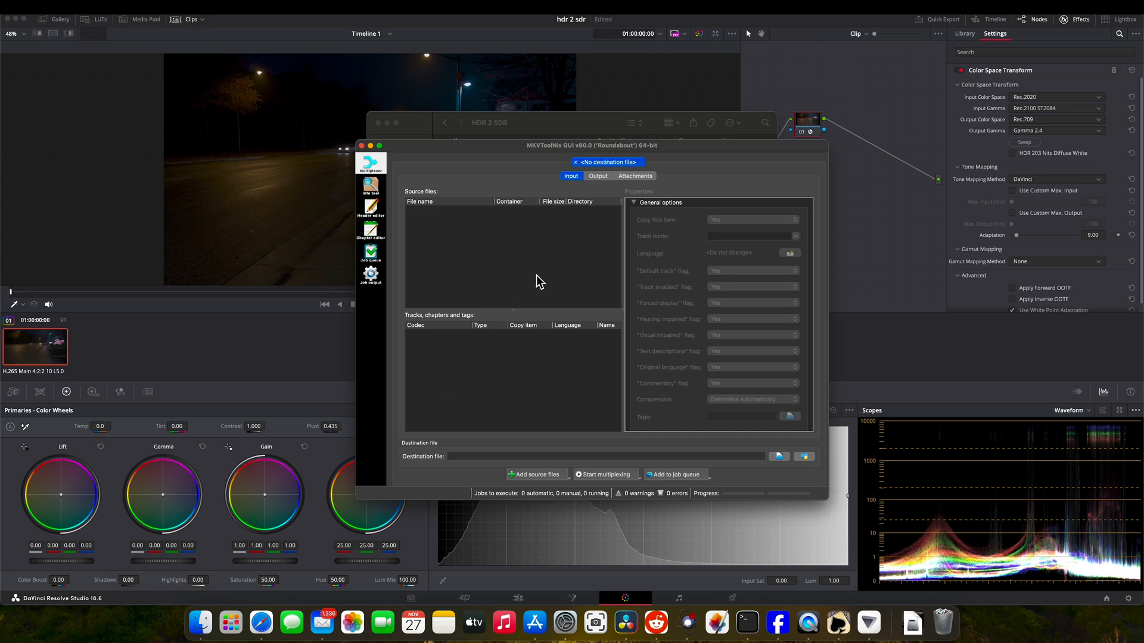
mouse_move(206, 575)
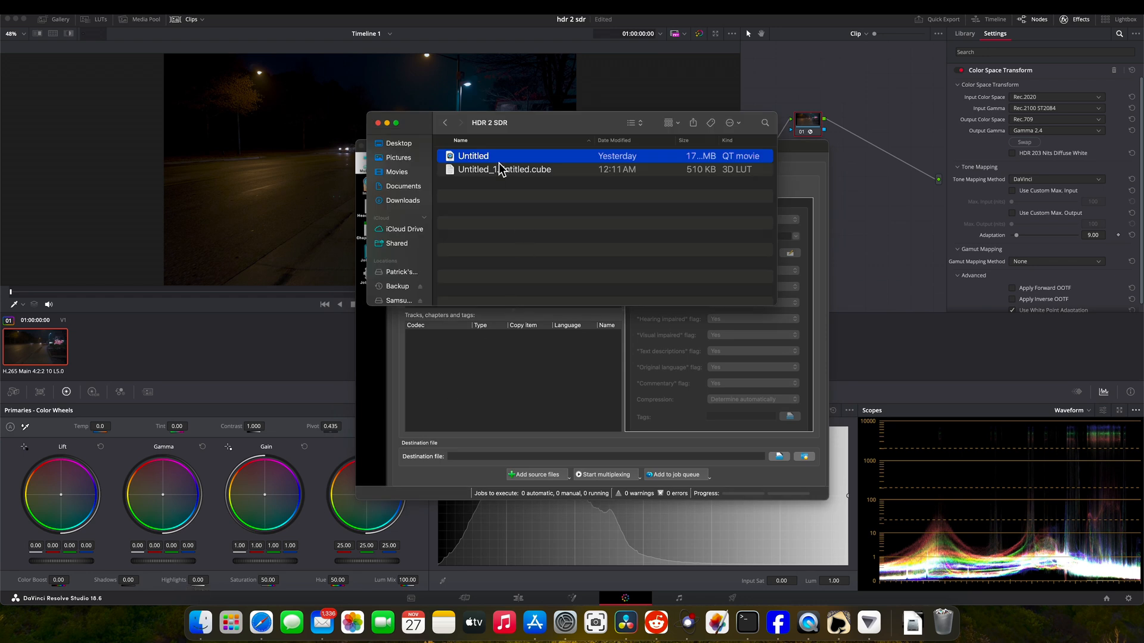
mouse_move(512, 159)
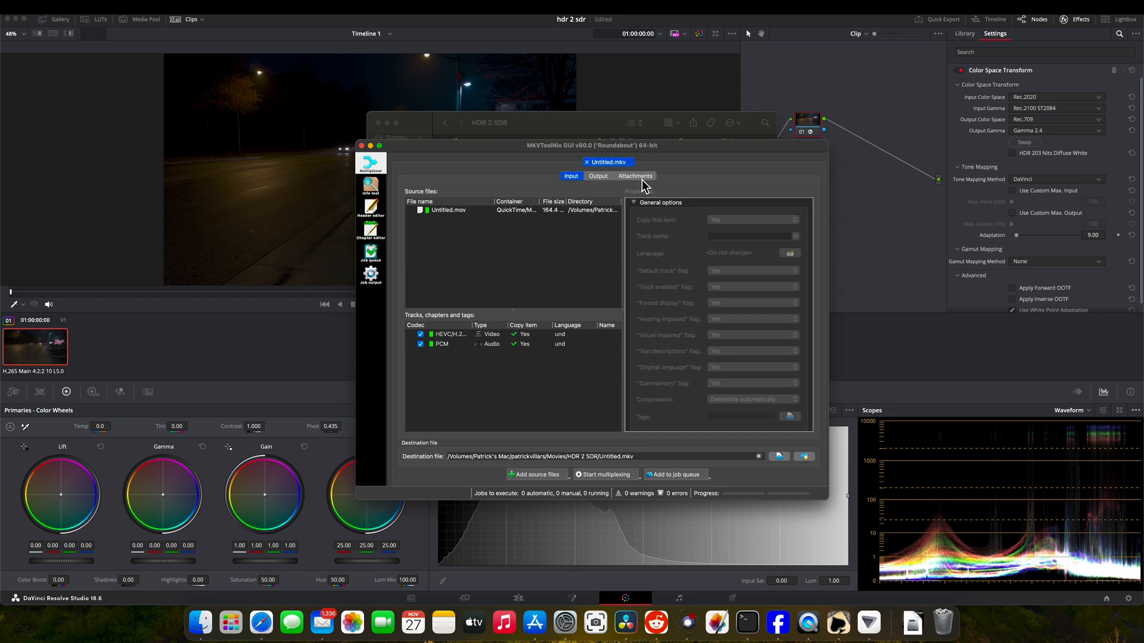
- Attach the Untitled_1.Untitled.cube LUT and multiplex it with the movie into Untitled.mkv
left_click(634, 176)
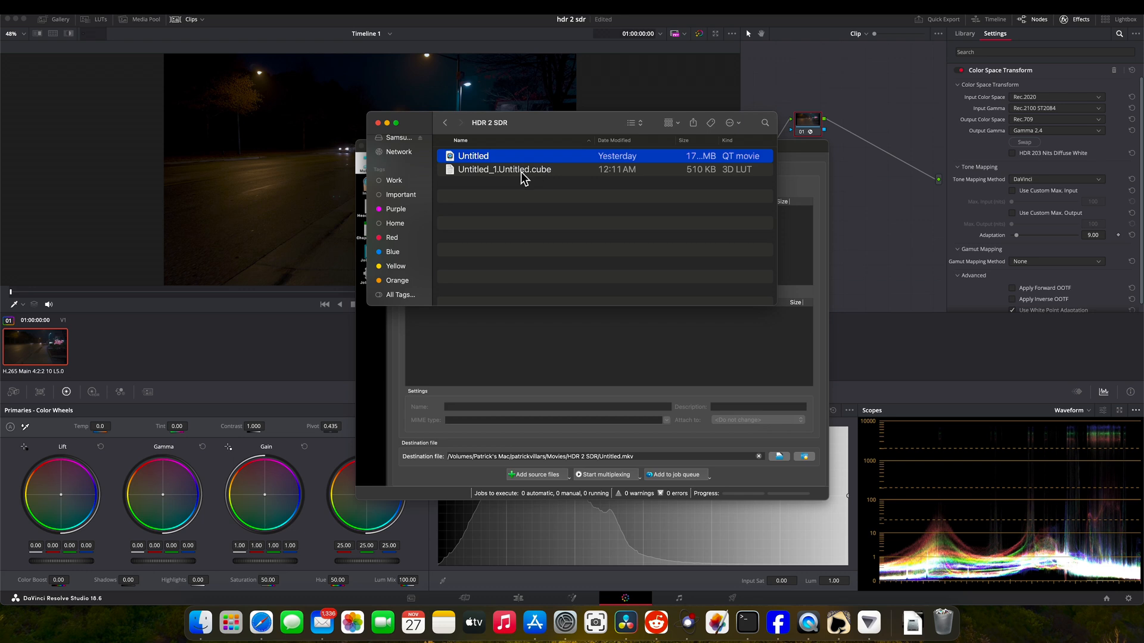
mouse_move(498, 182)
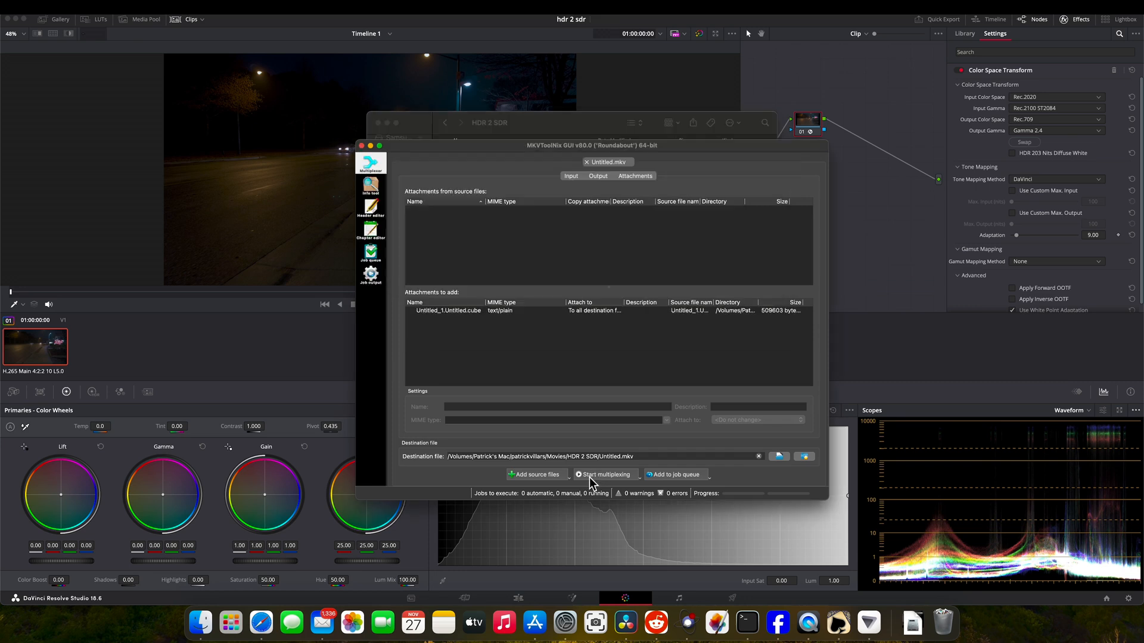
left_click(602, 475)
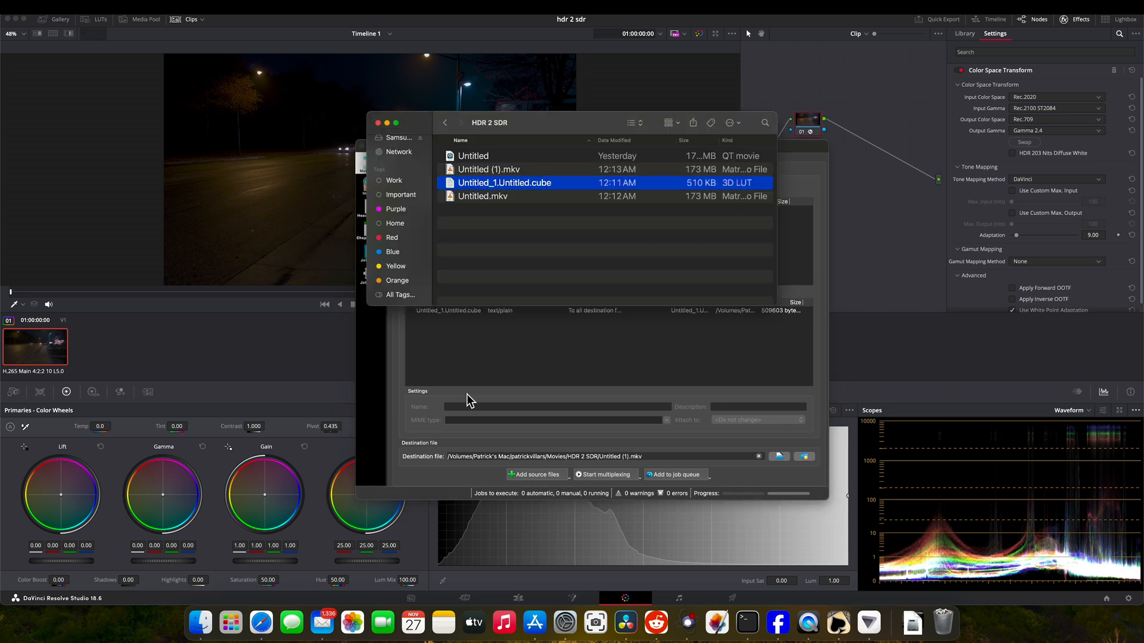
mouse_move(502, 195)
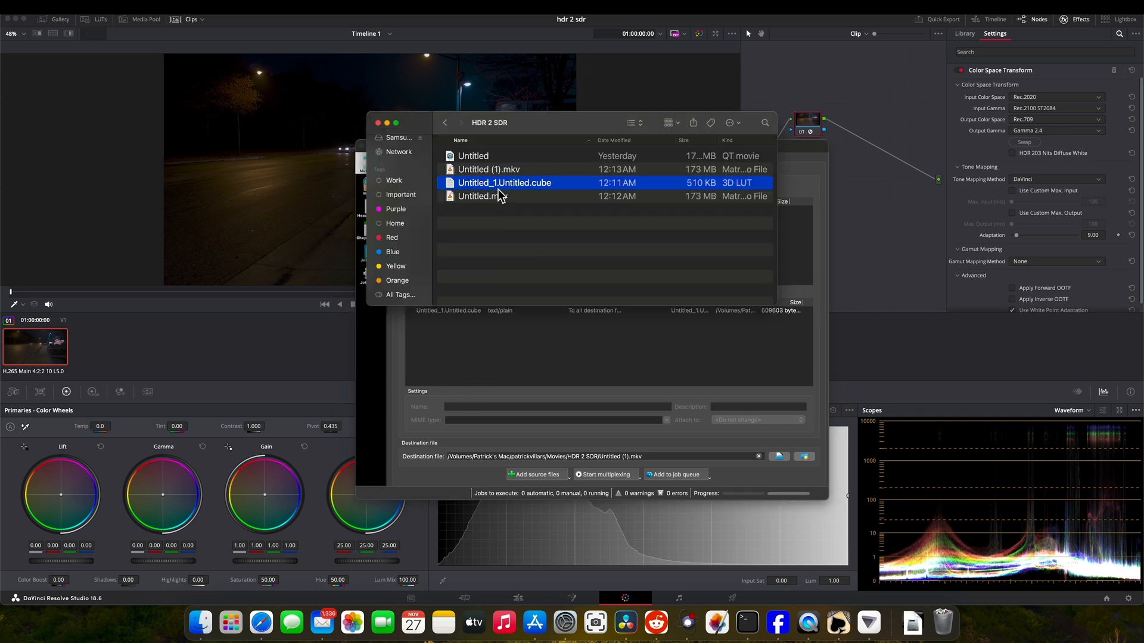